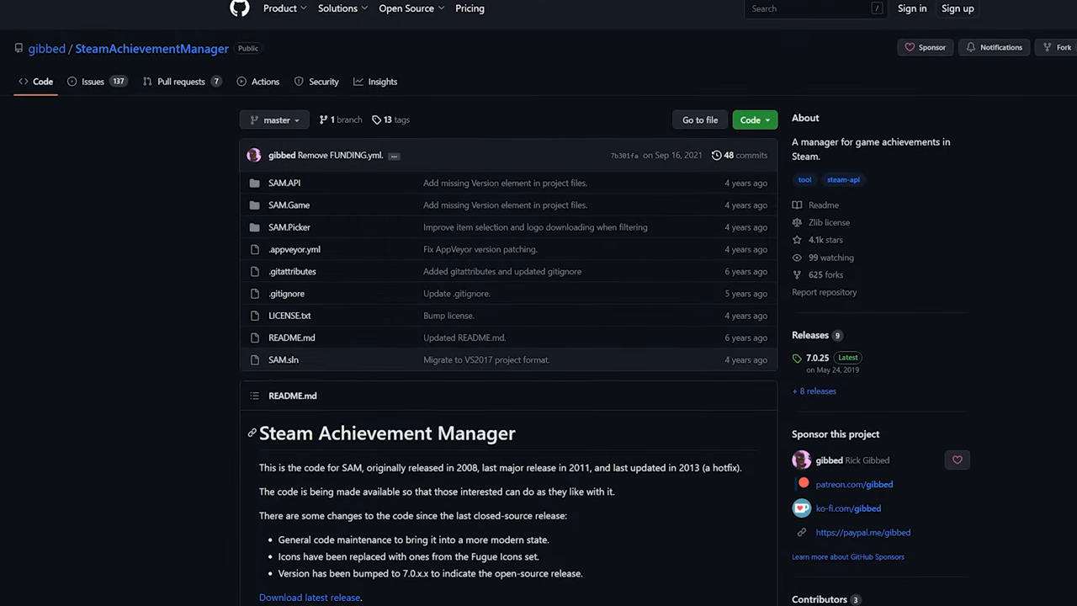
# Step: Download SteamAchievementManager-7.0.25.zip from the project's latest GitHub release
pyautogui.scroll(-3)
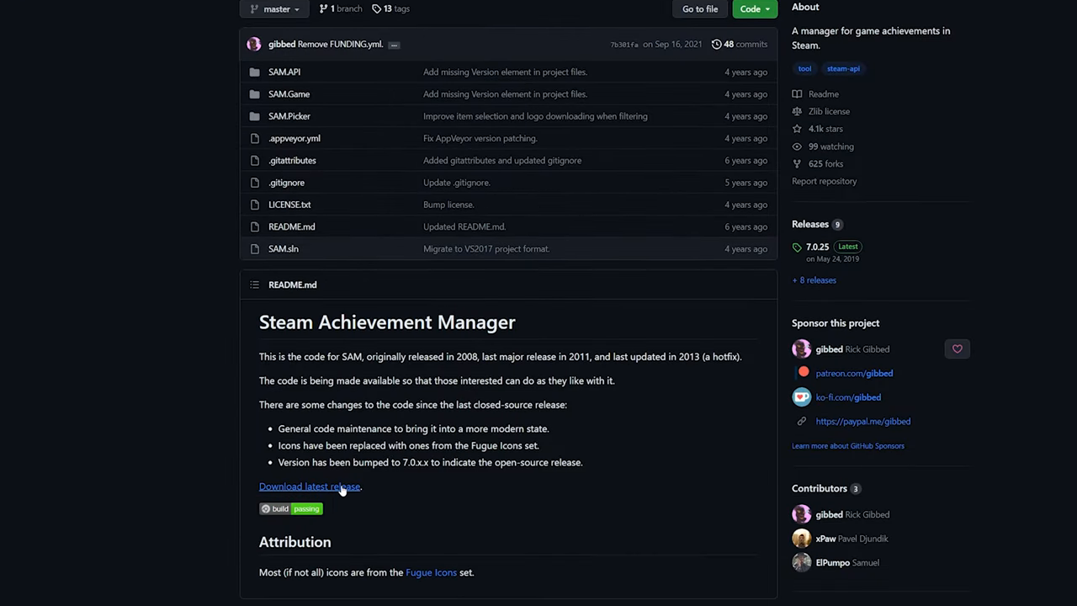
pyautogui.click(310, 485)
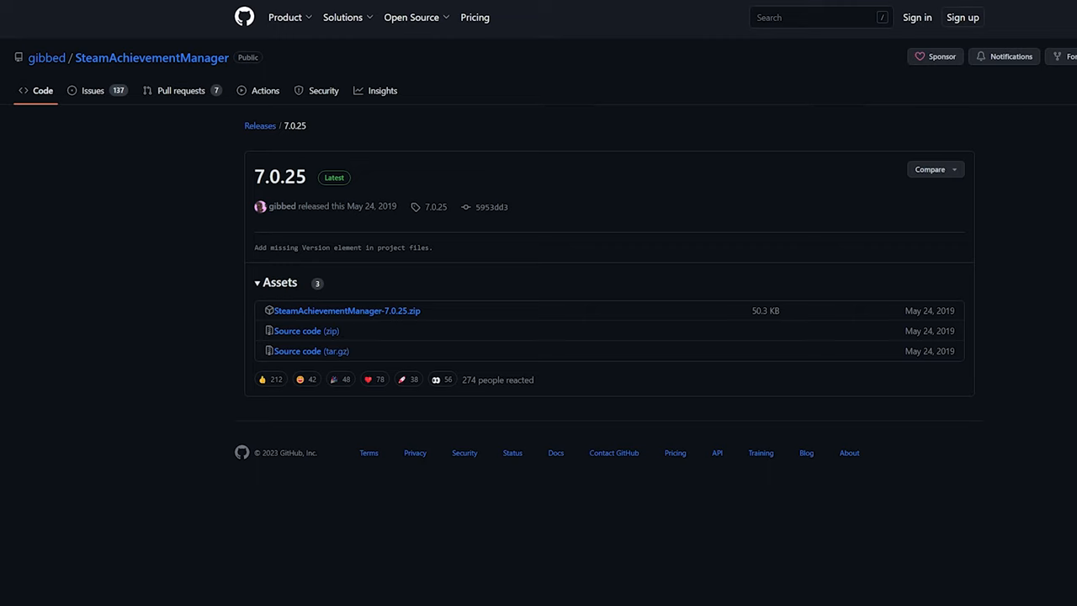
pyautogui.click(346, 310)
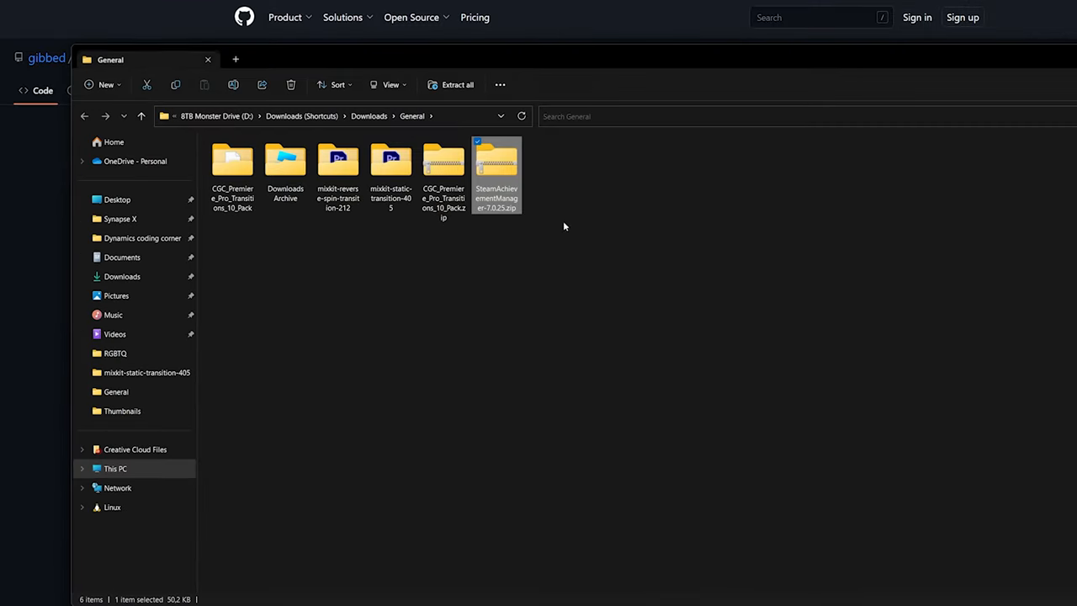
# Step: Extract SteamAchievementManager-7.0.25.zip to its suggested folder and run SAM.Picker.exe
pyautogui.rightClick(496, 160)
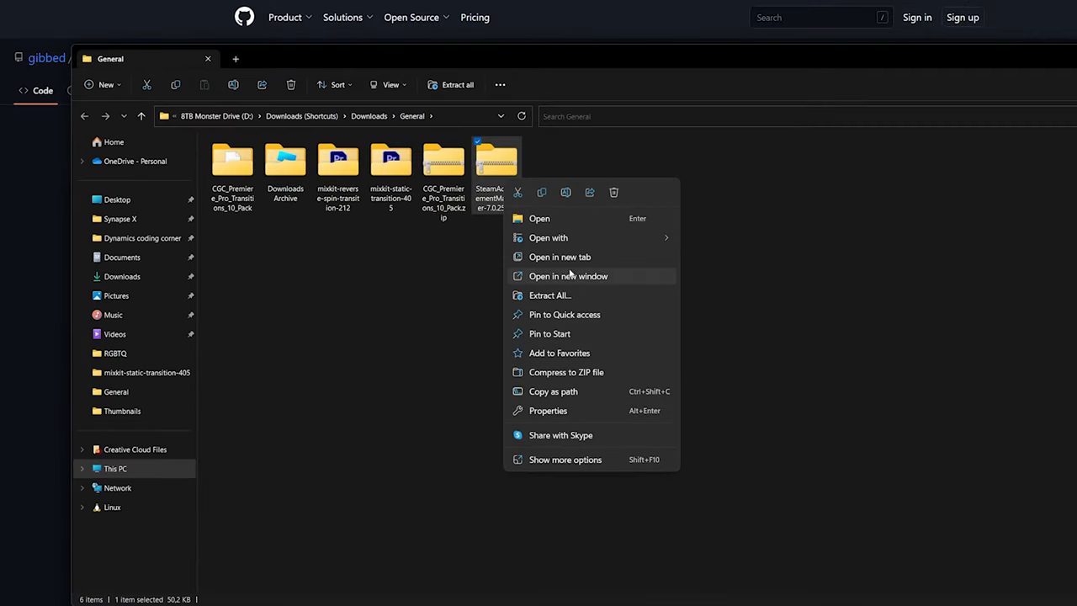
pyautogui.click(549, 294)
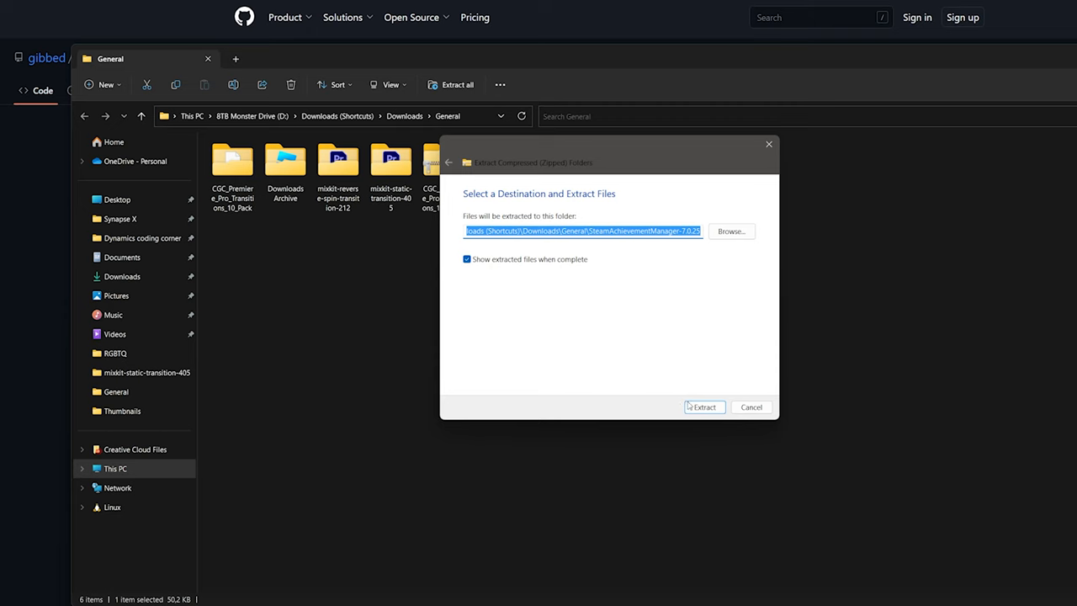
pyautogui.click(704, 407)
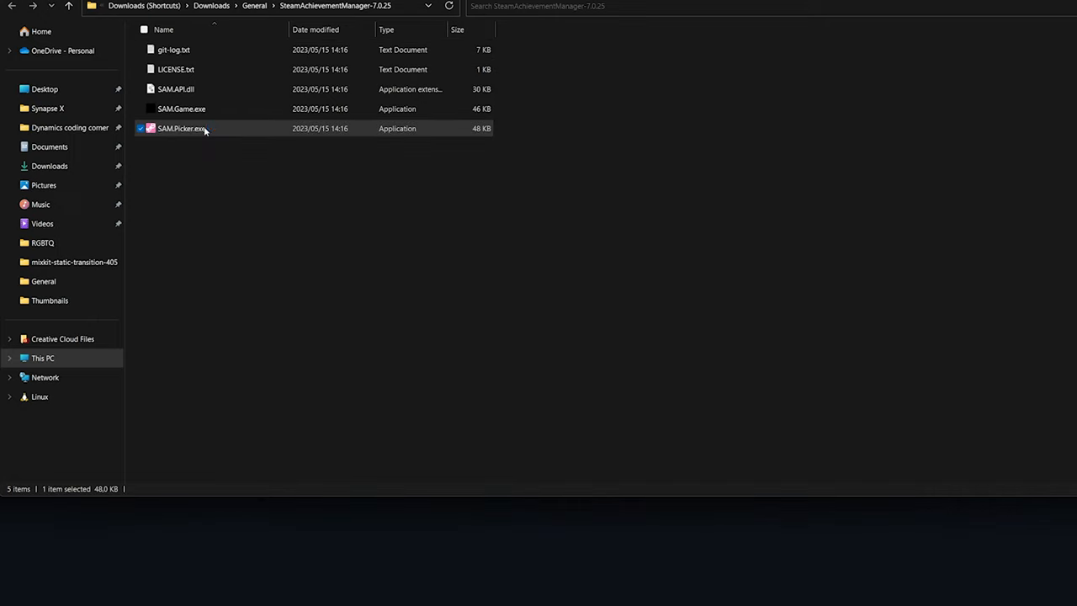
pyautogui.doubleClick(182, 128)
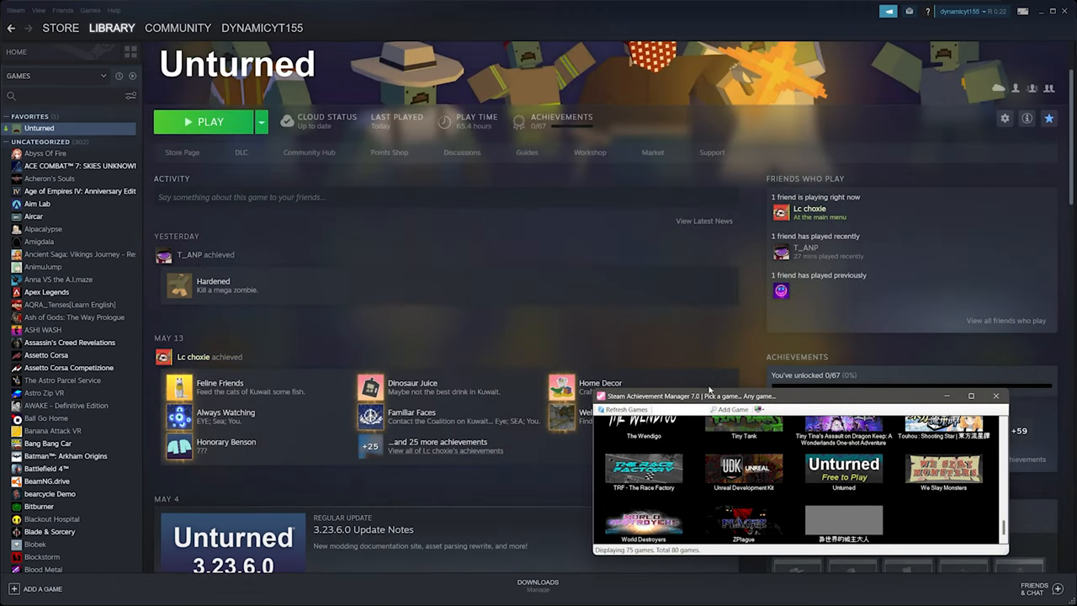
# Step: Select Unturned and commit all 67 checked achievements to Steam
pyautogui.click(844, 472)
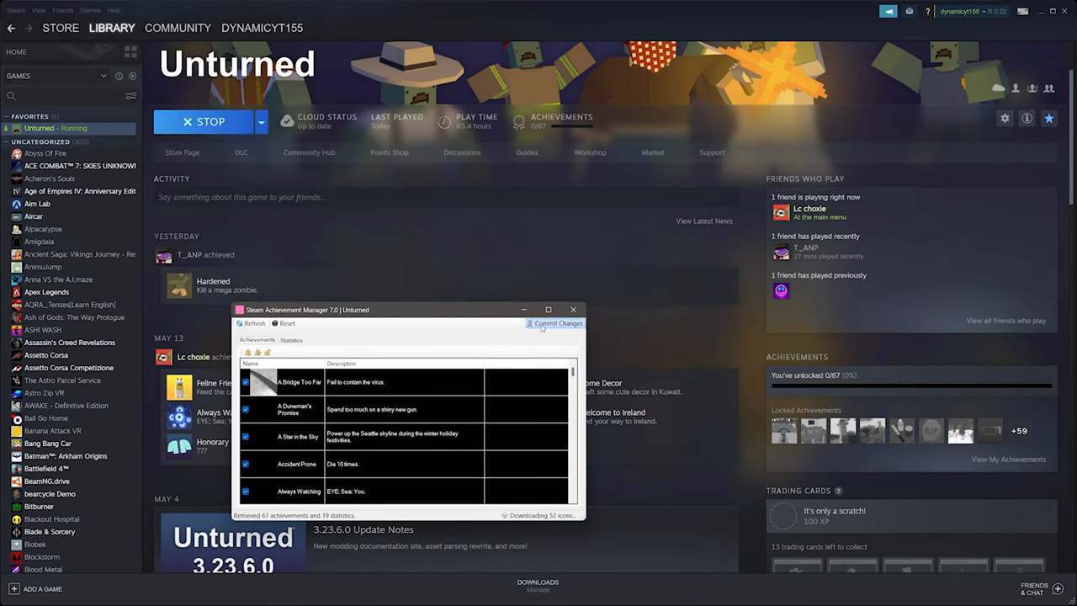
pyautogui.click(555, 323)
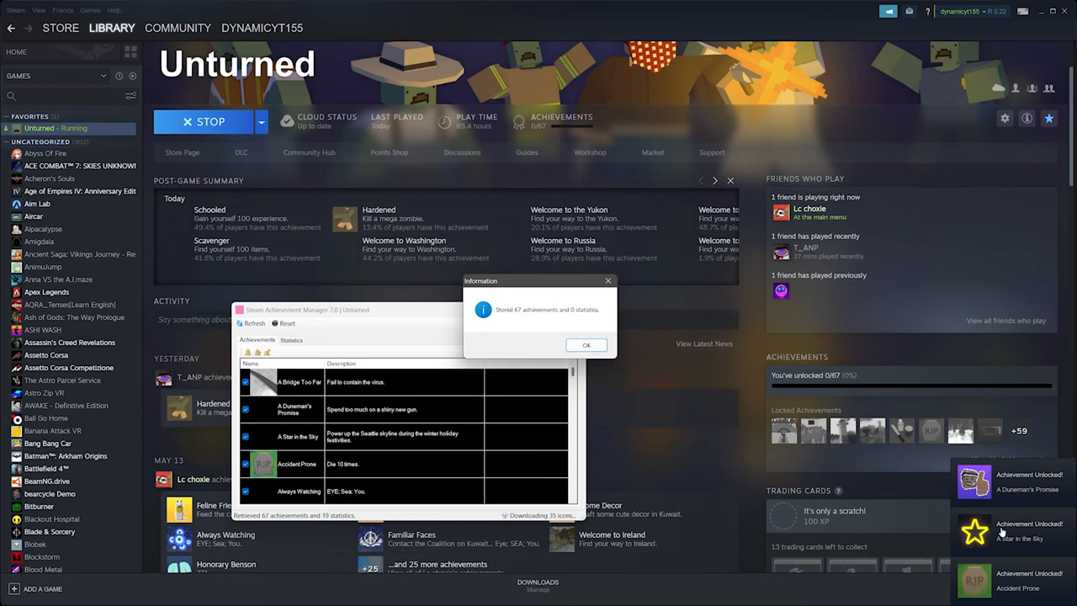